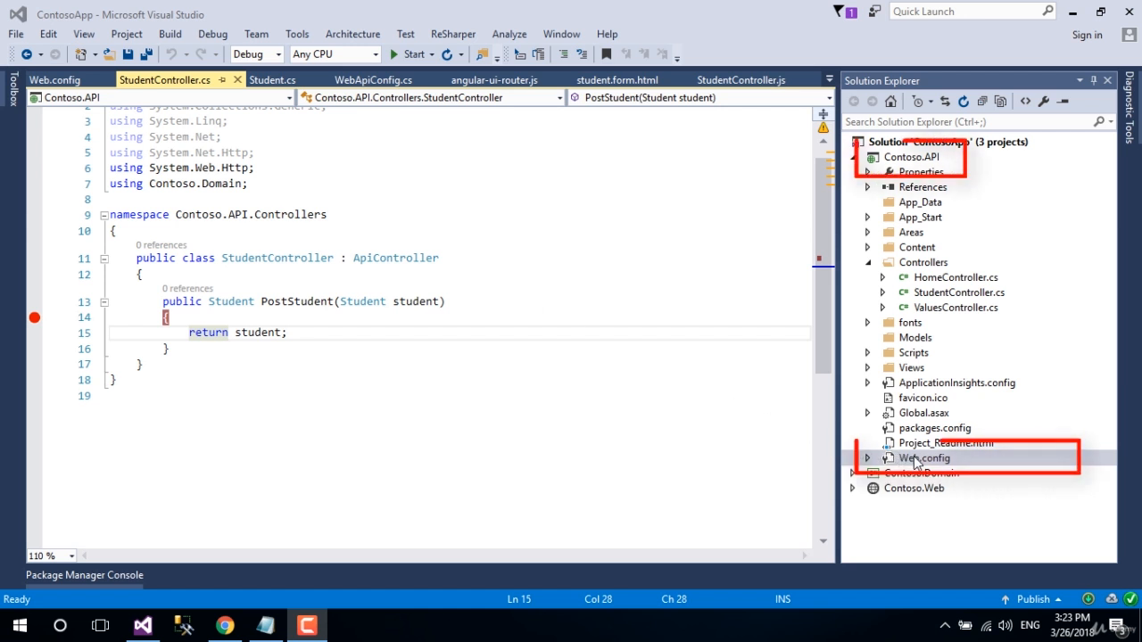
Step: Open Contoso.API's Web.config from Solution Explorer in the editor
click(924, 458)
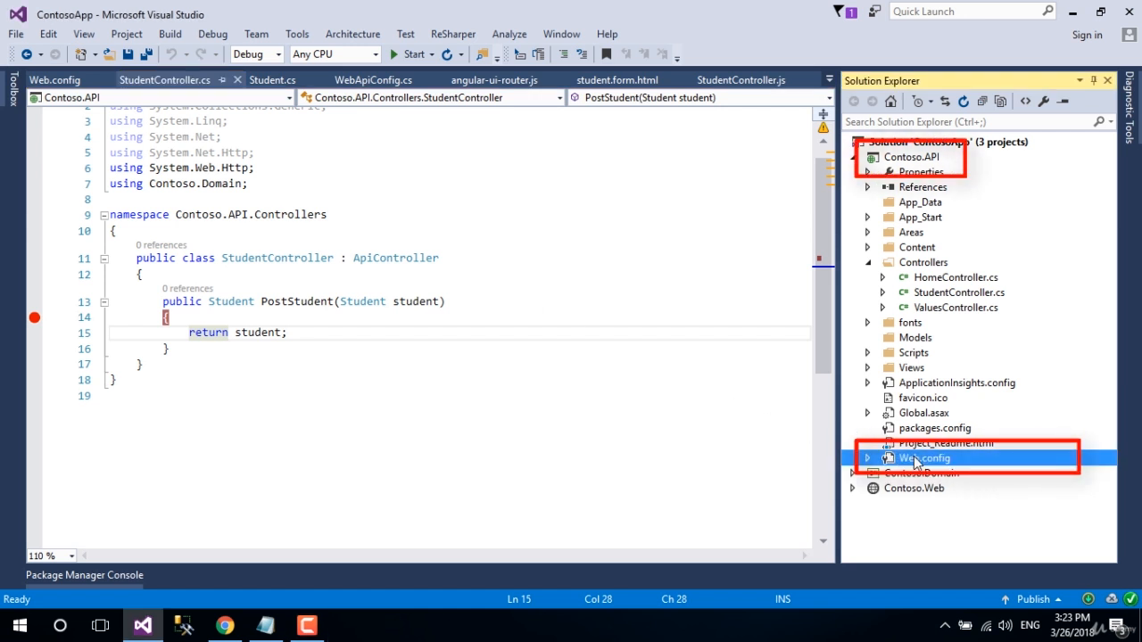
double_click(923, 457)
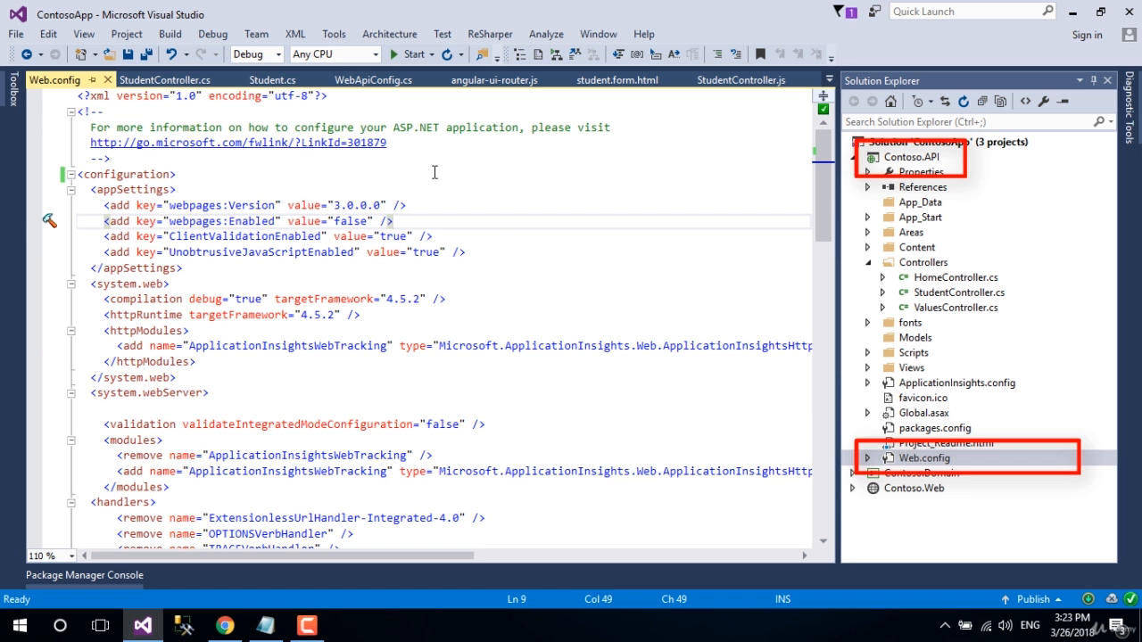
Step: Insert a connectionStrings block with an add element having empty name, connectionString and providerName
click(178, 174)
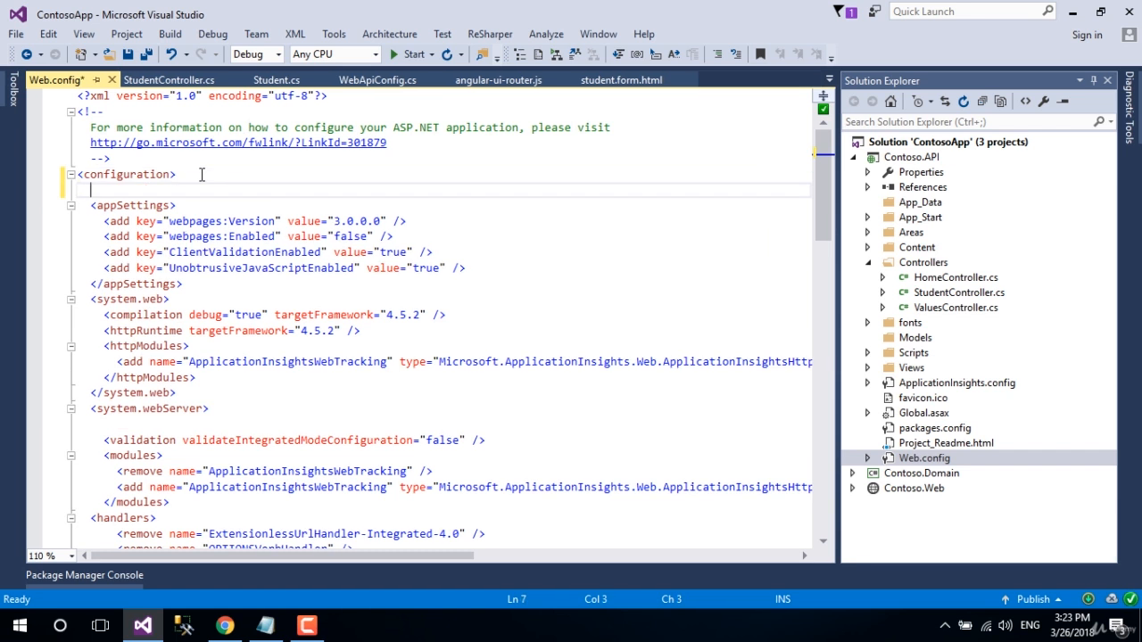
text(connectionStrings>)
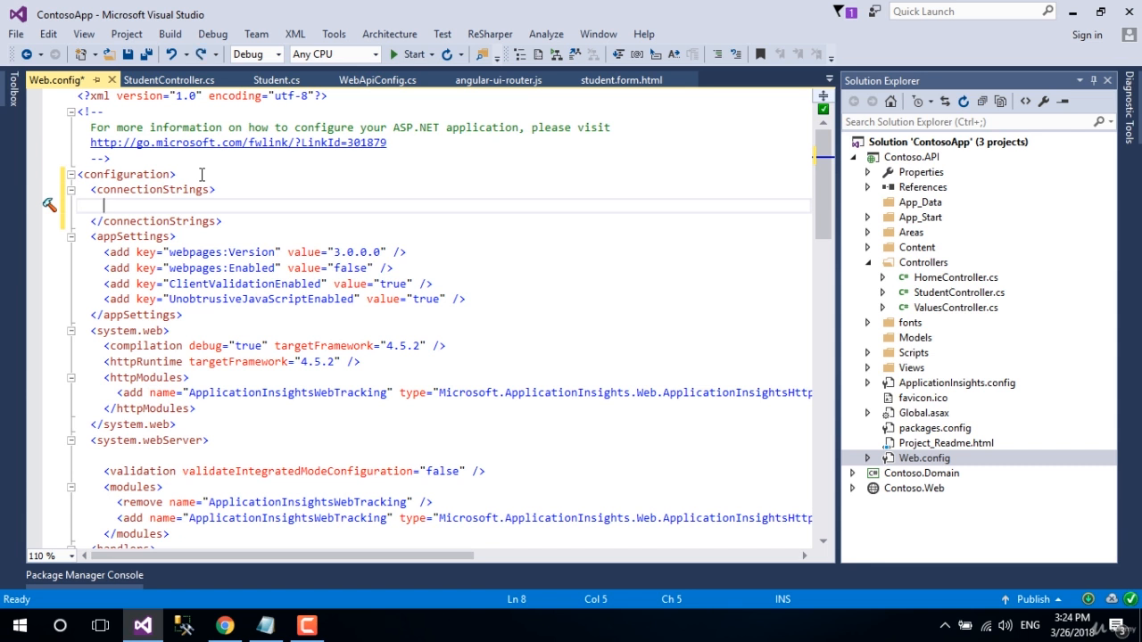
text(<)
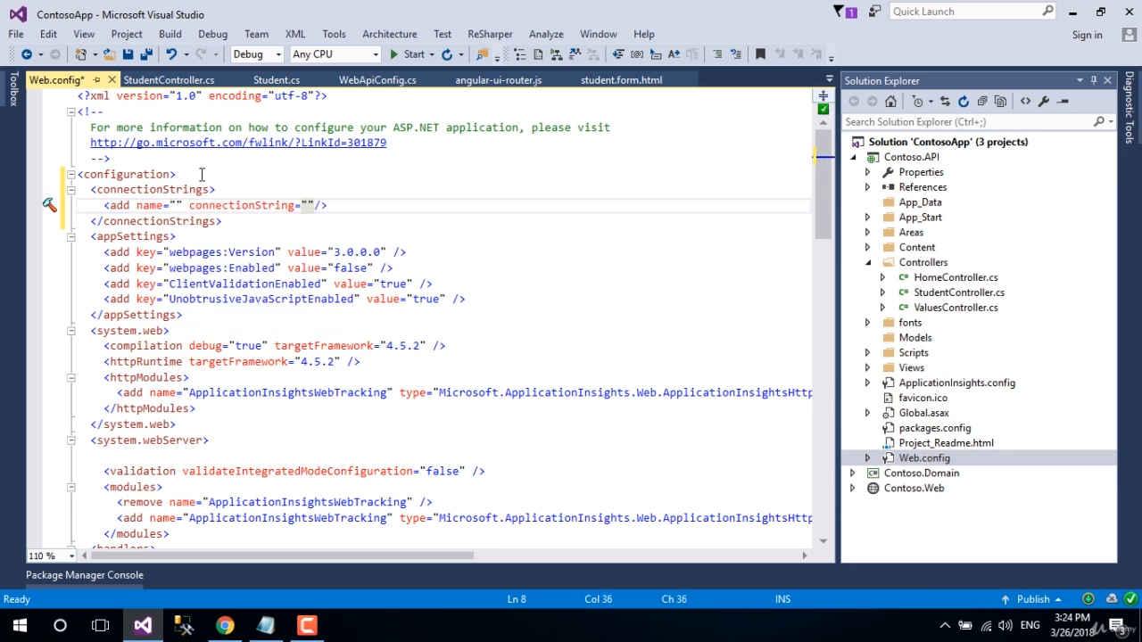
text(providerName=")
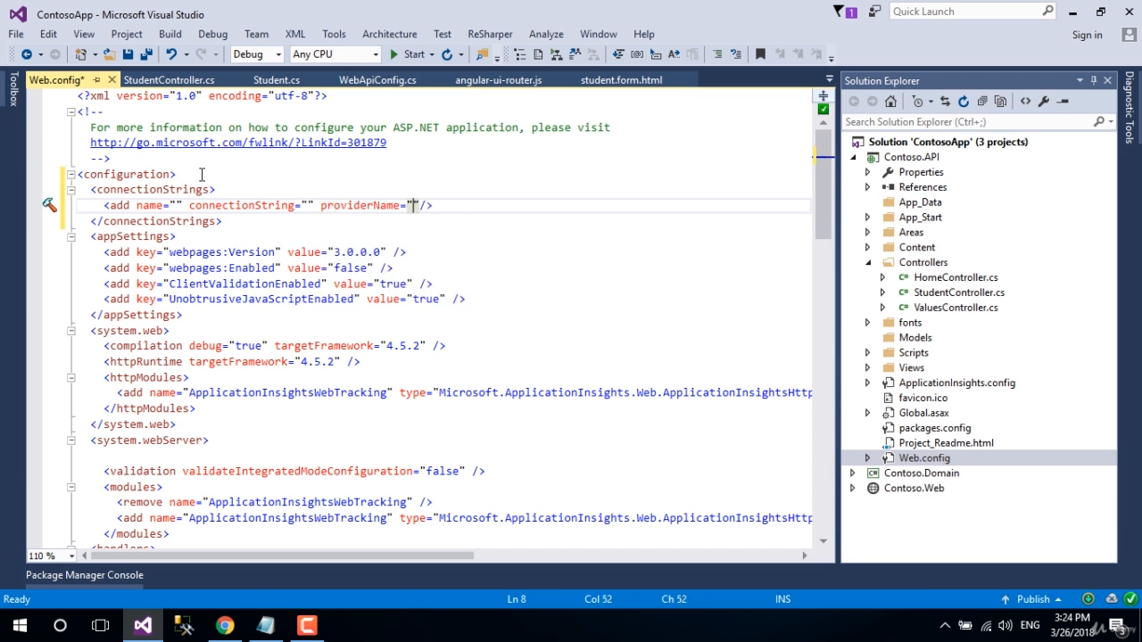
Step: Enter 'ContosoContext' as the name attribute of the connection string entry
click(177, 206)
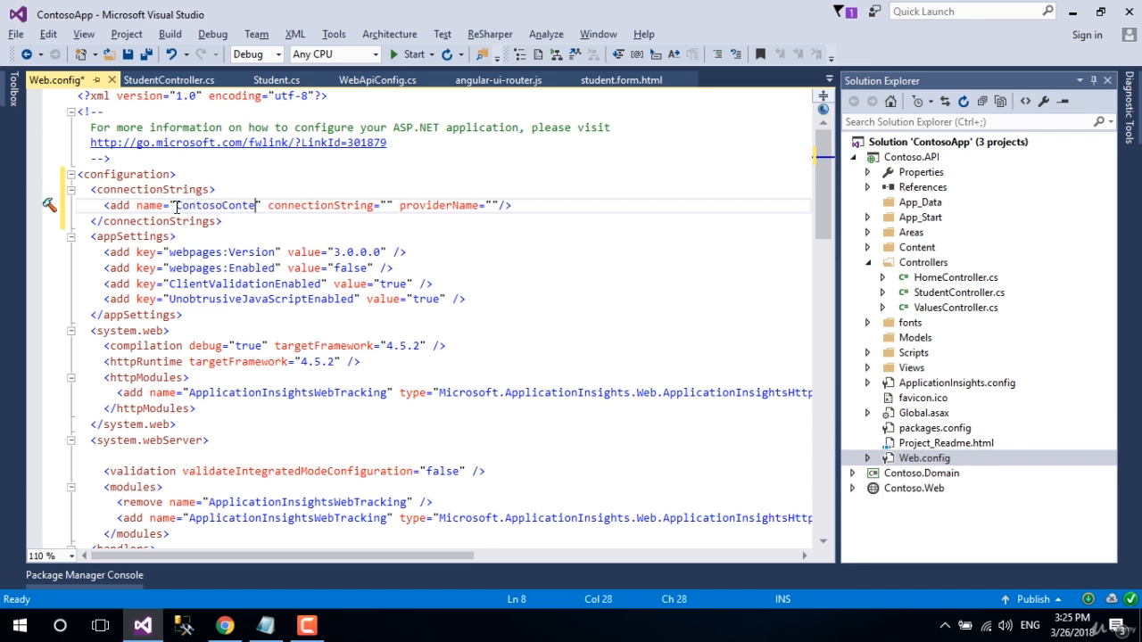
text(xt)
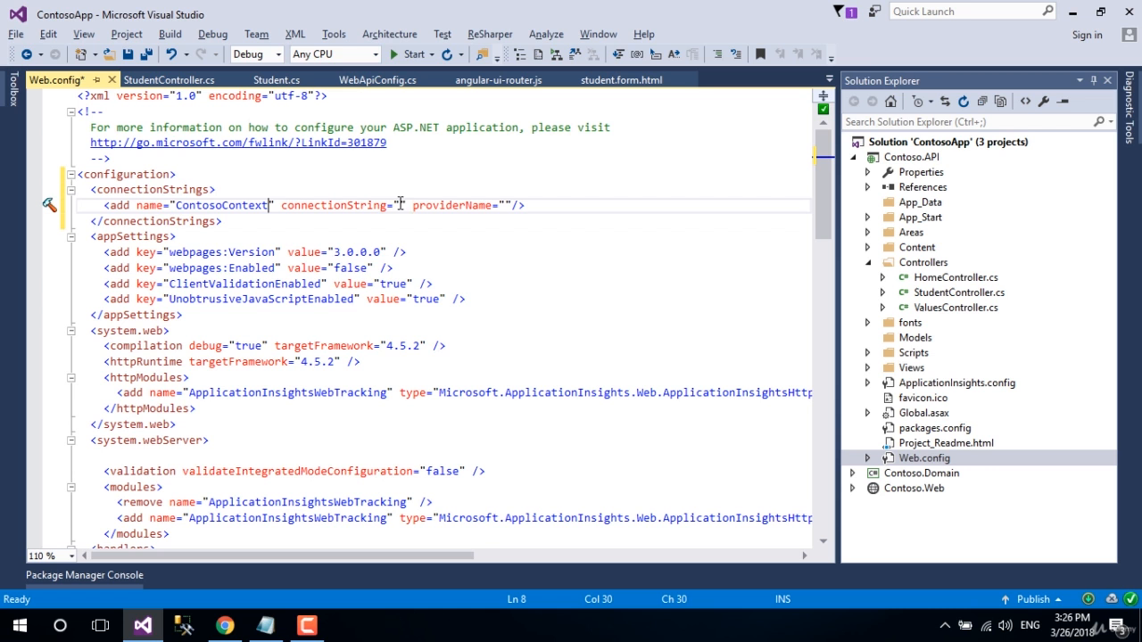
click(408, 206)
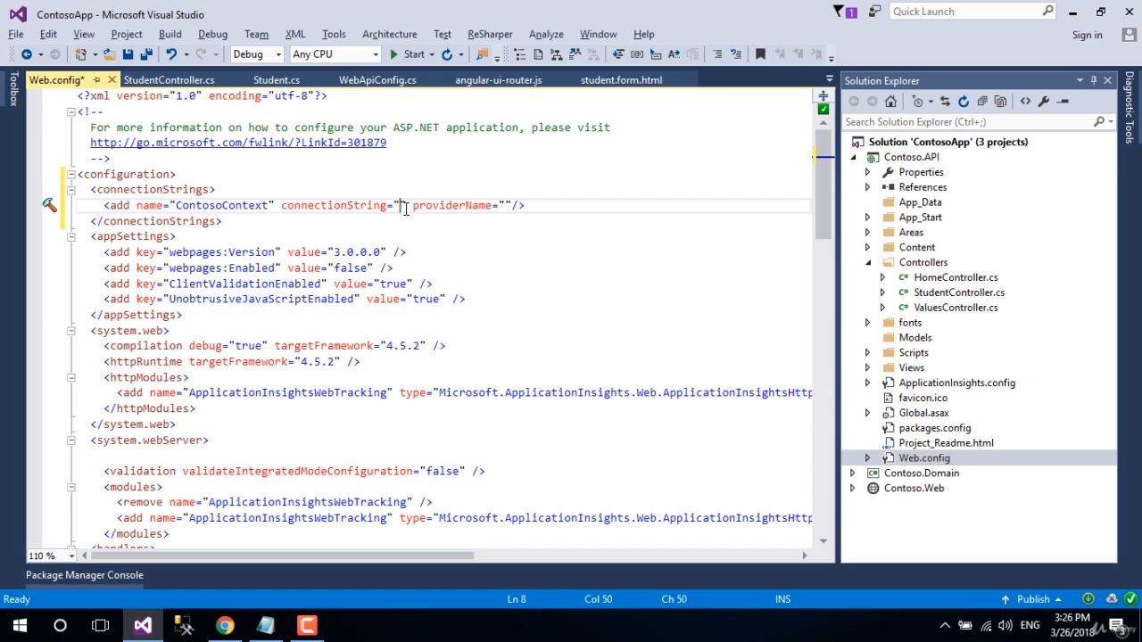
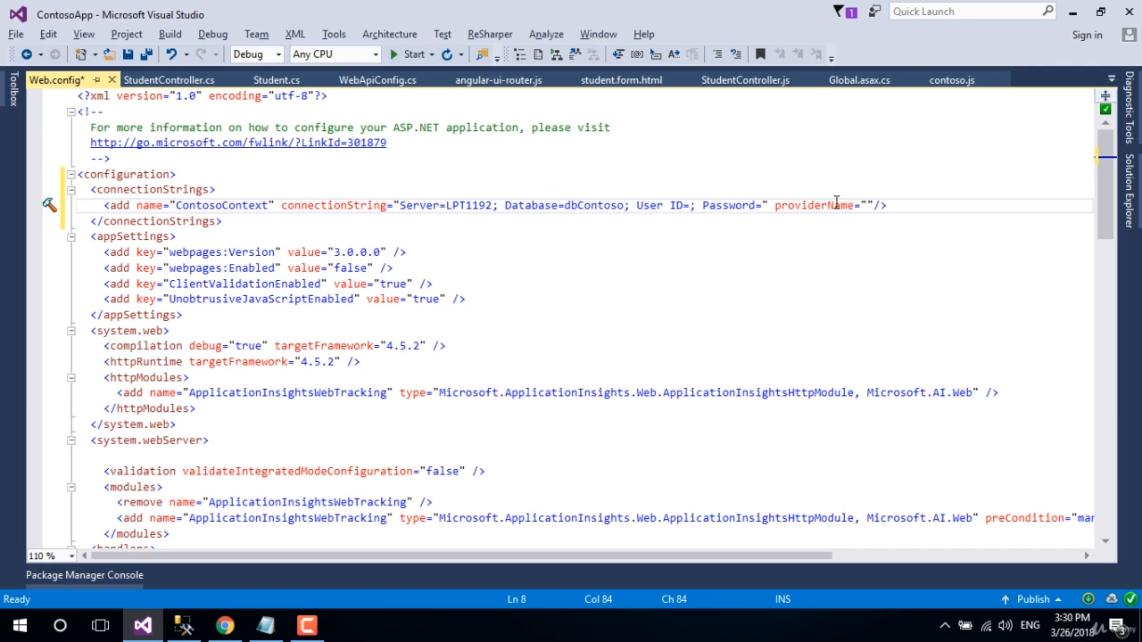
Step: Type 'Server=; Database=; User ID=; Password=' as the connectionString placeholder keys
click(693, 205)
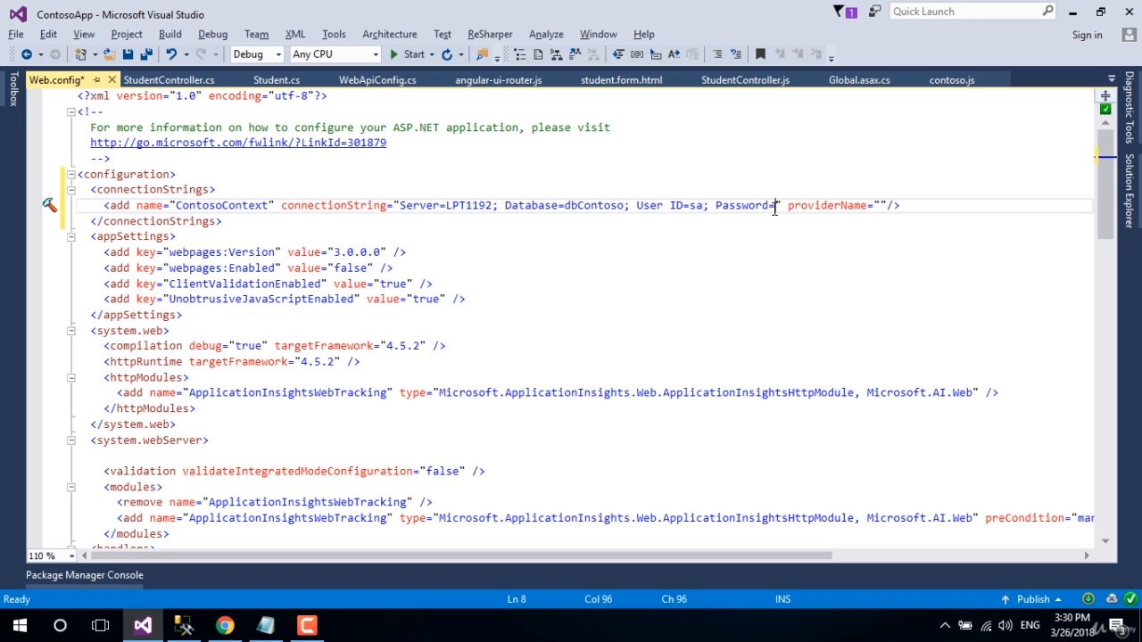
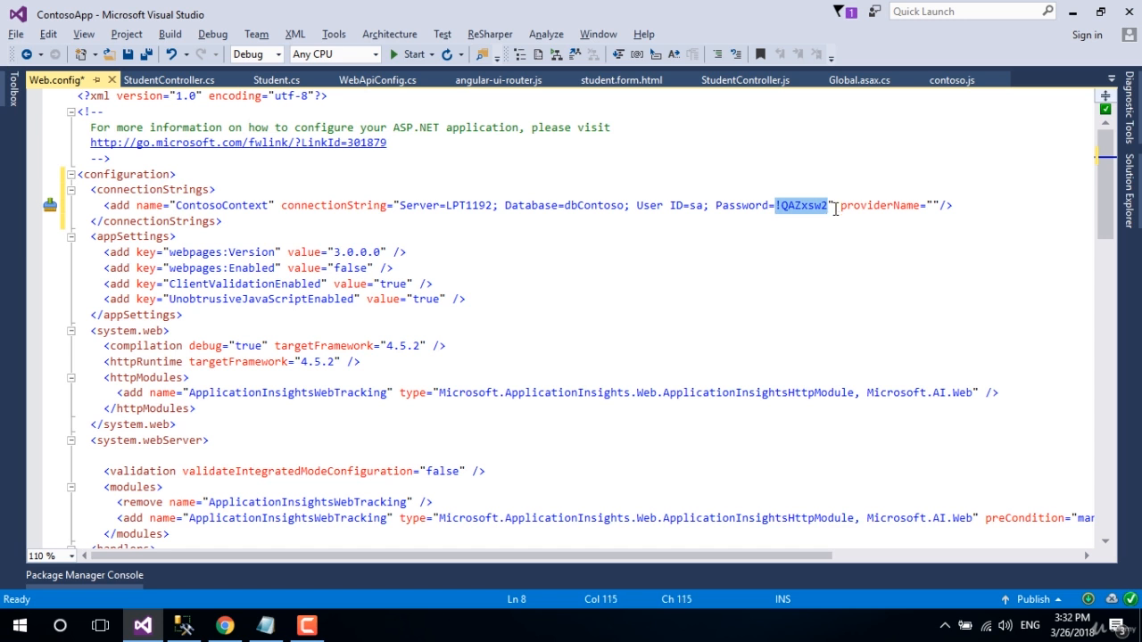
Step: Set providerName to 'System.Data.SqlClient' and select the ContosoContext name
double_click(881, 205)
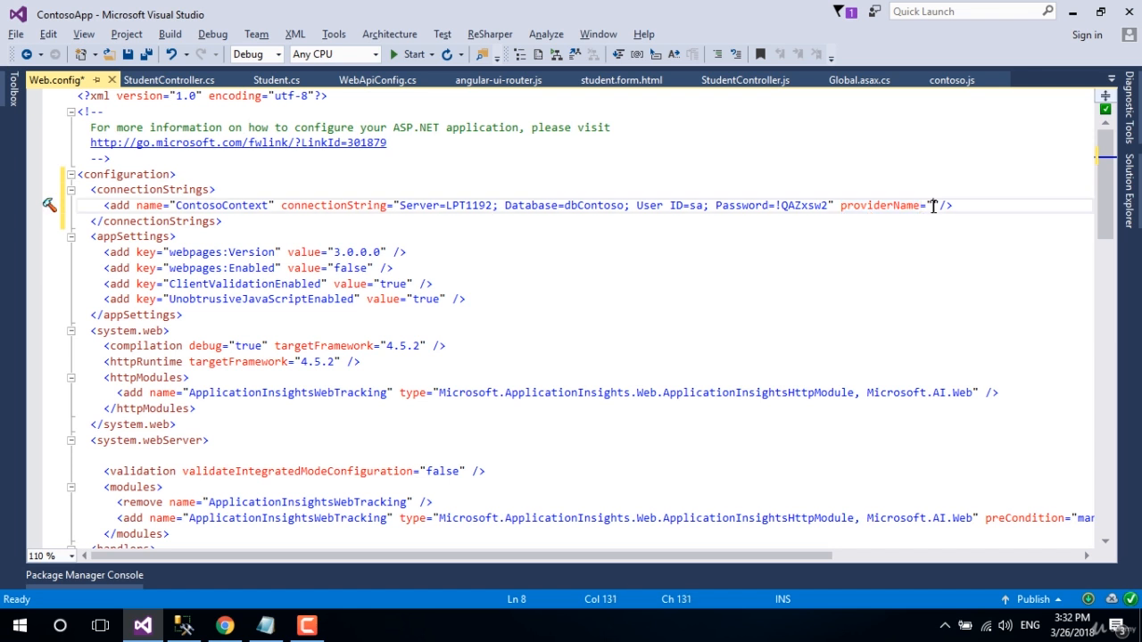
text(System.Data.SqlClient)
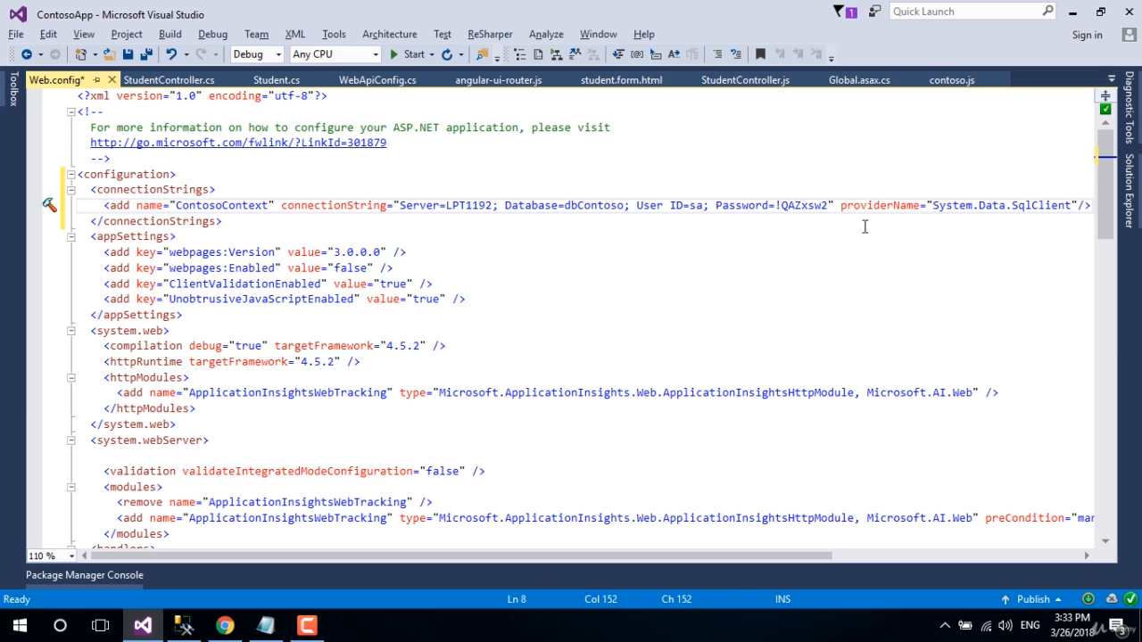
click(245, 205)
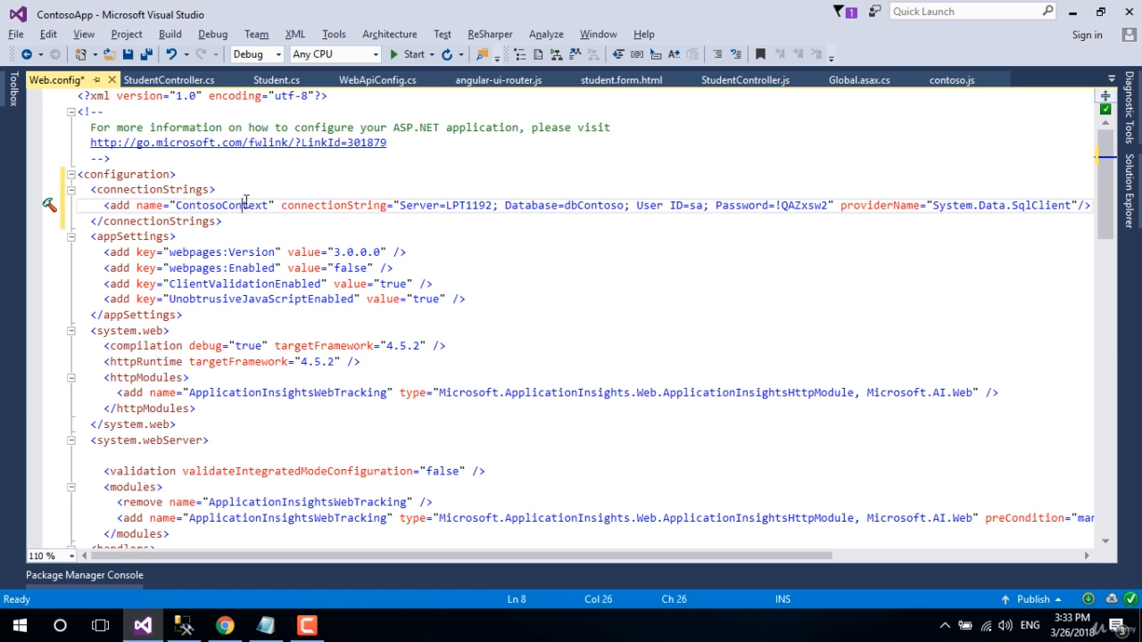
double_click(222, 205)
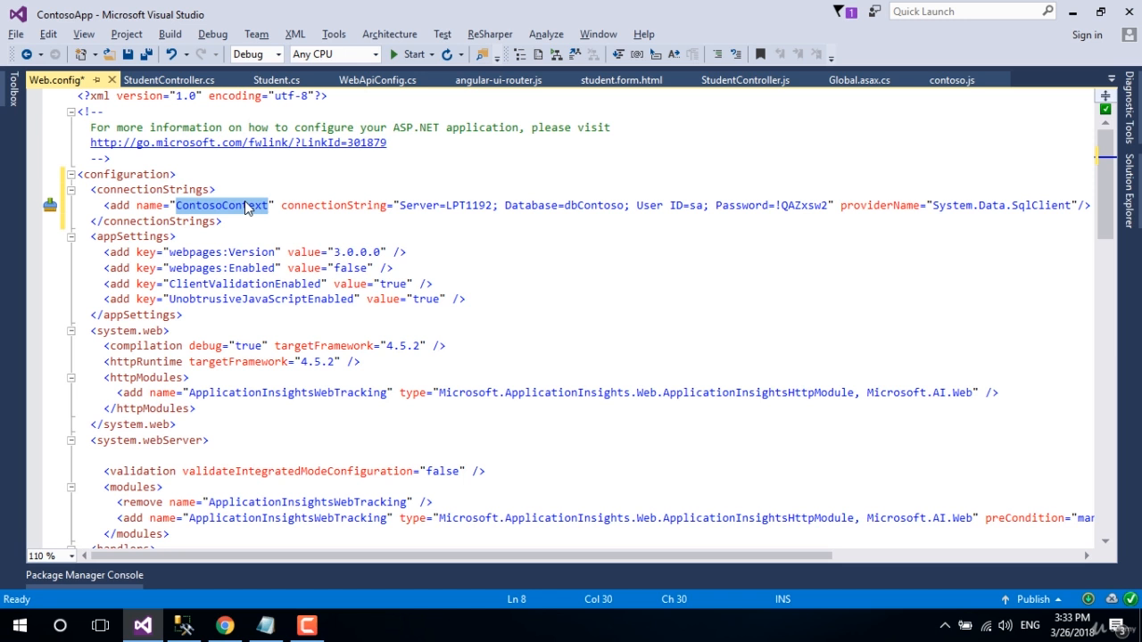